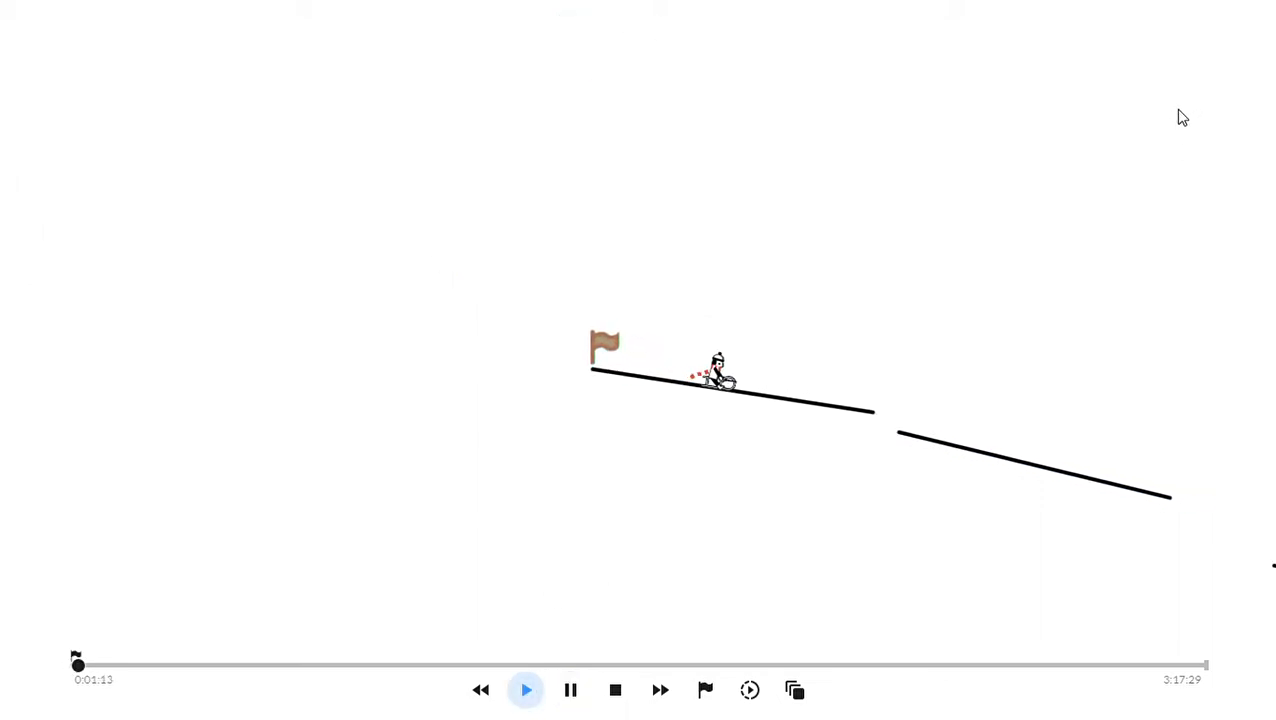
- Play the track so the sled rider slides from the starting flag onto the second line segment
{"action": "left_click", "coordinate": [524, 688]}
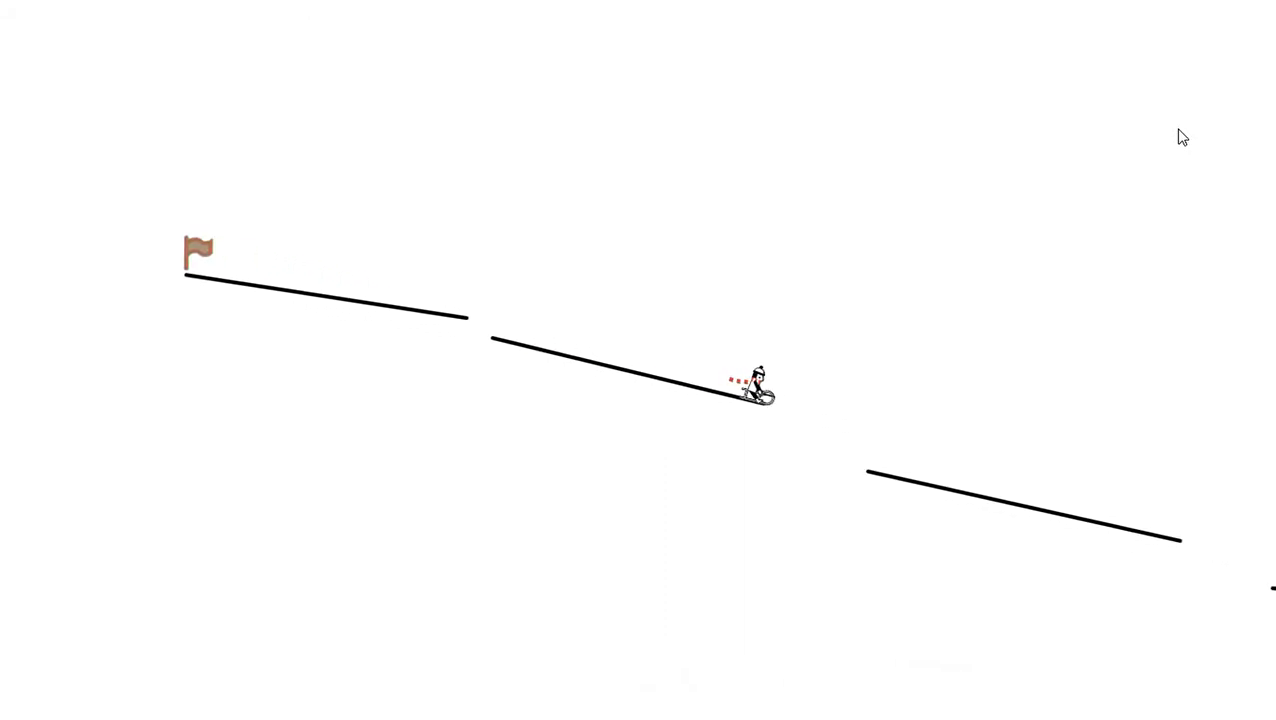